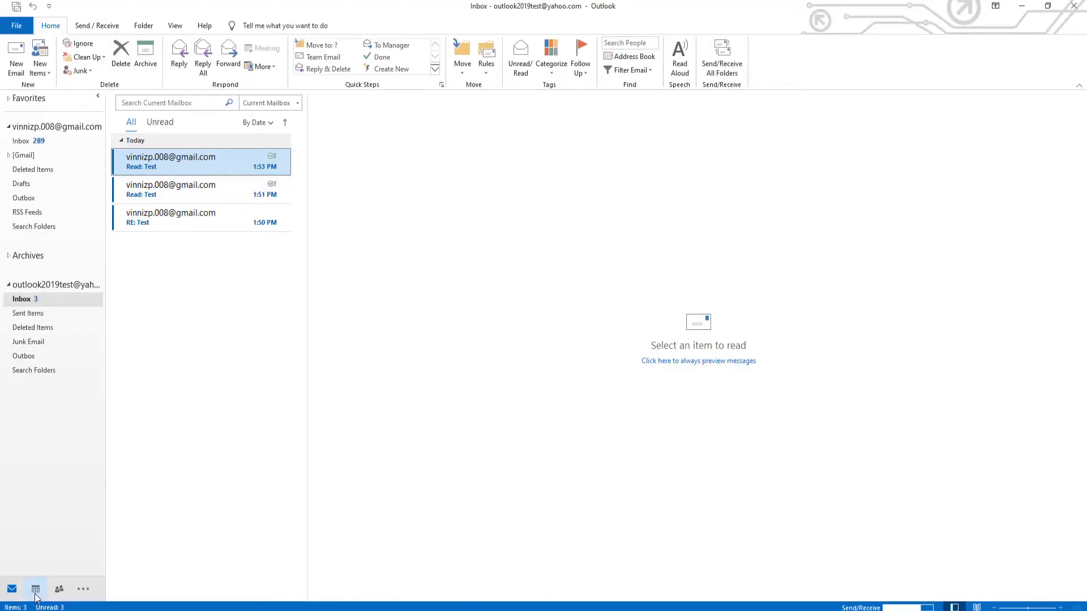
- Switch from the mail inbox to the April 2020 calendar view
click(35, 590)
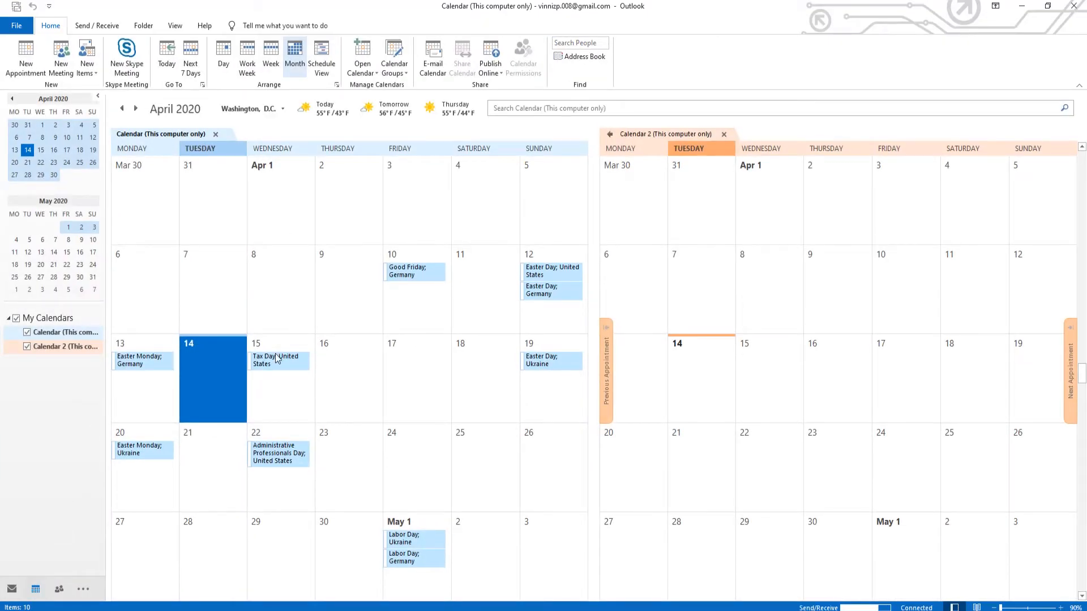
mouse_move(282, 387)
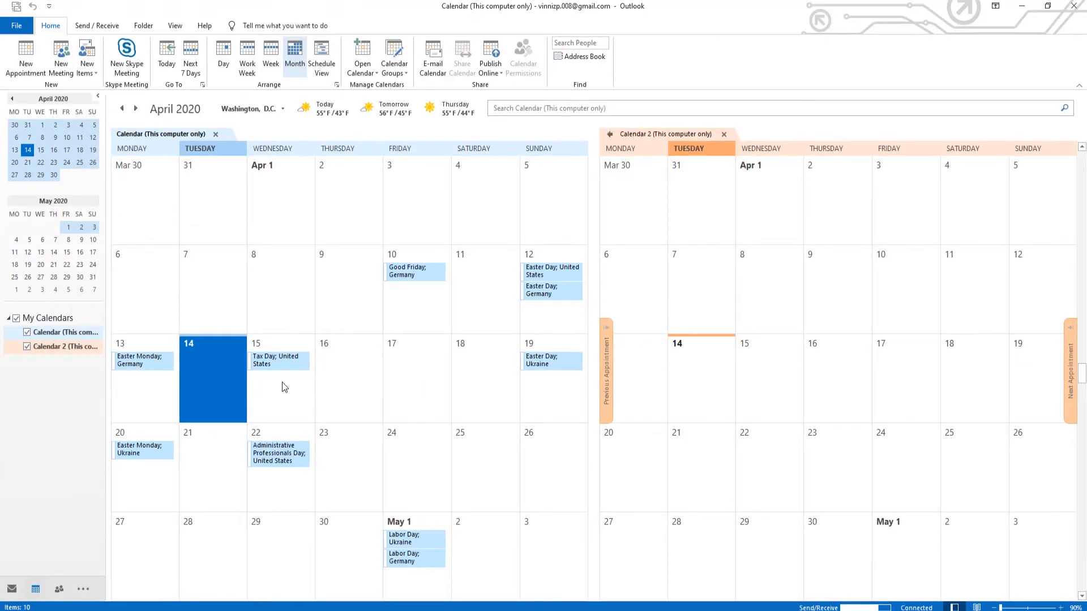
- Hide Calendar 2 and bring up the Change View layout options
click(26, 346)
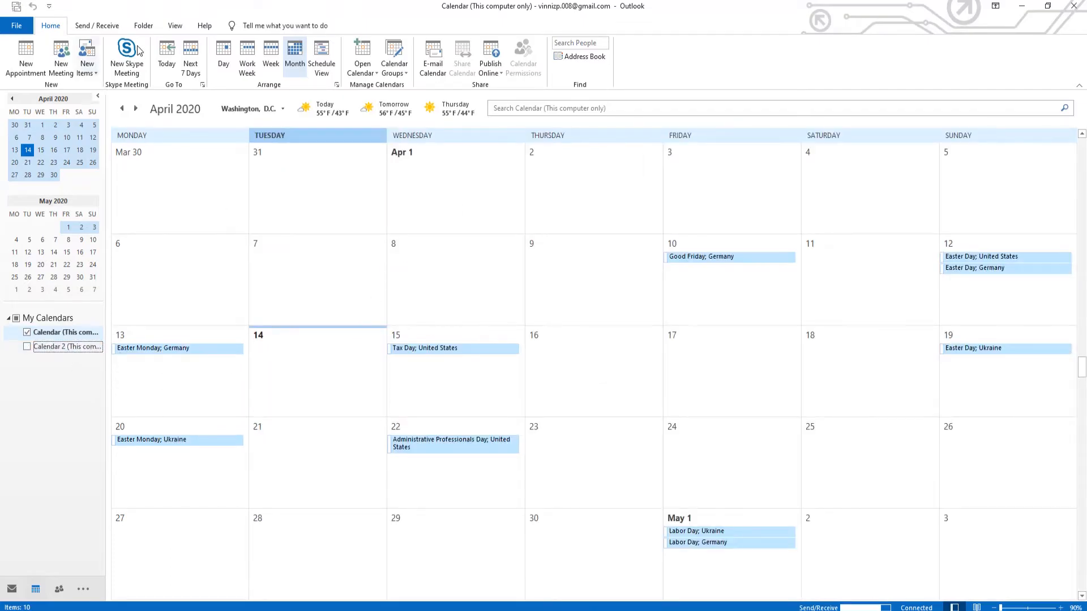
click(175, 26)
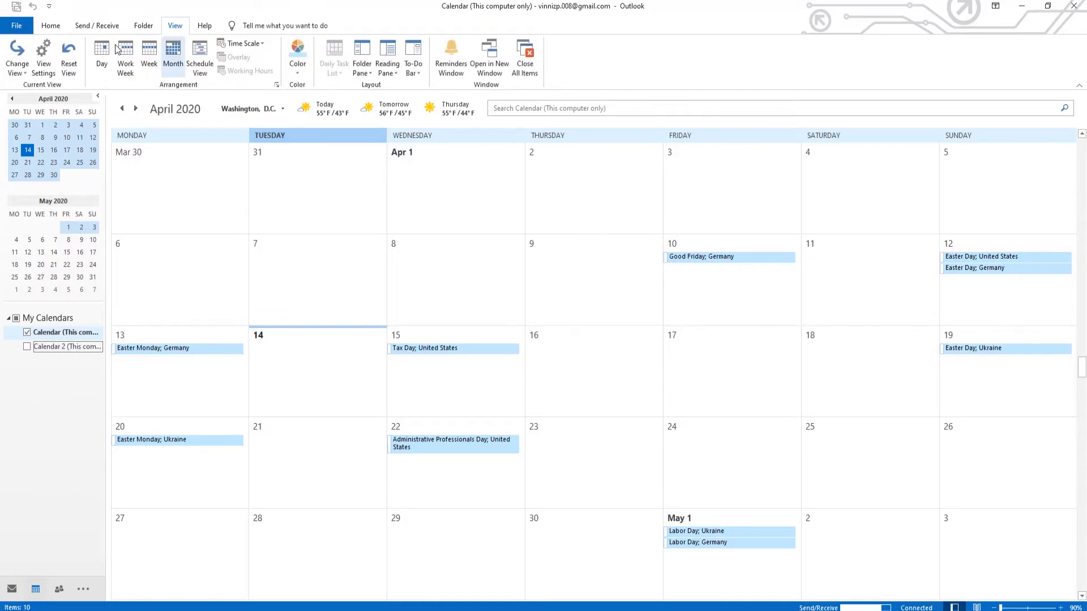
click(16, 56)
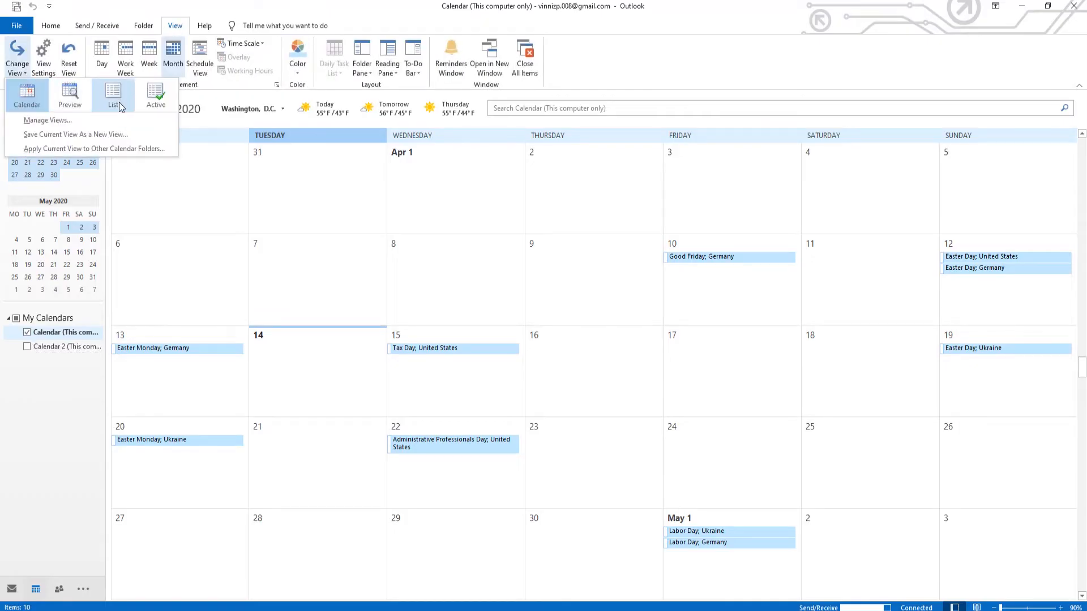
- Show all 796 holiday items in List view, select them, and open Move options
click(113, 96)
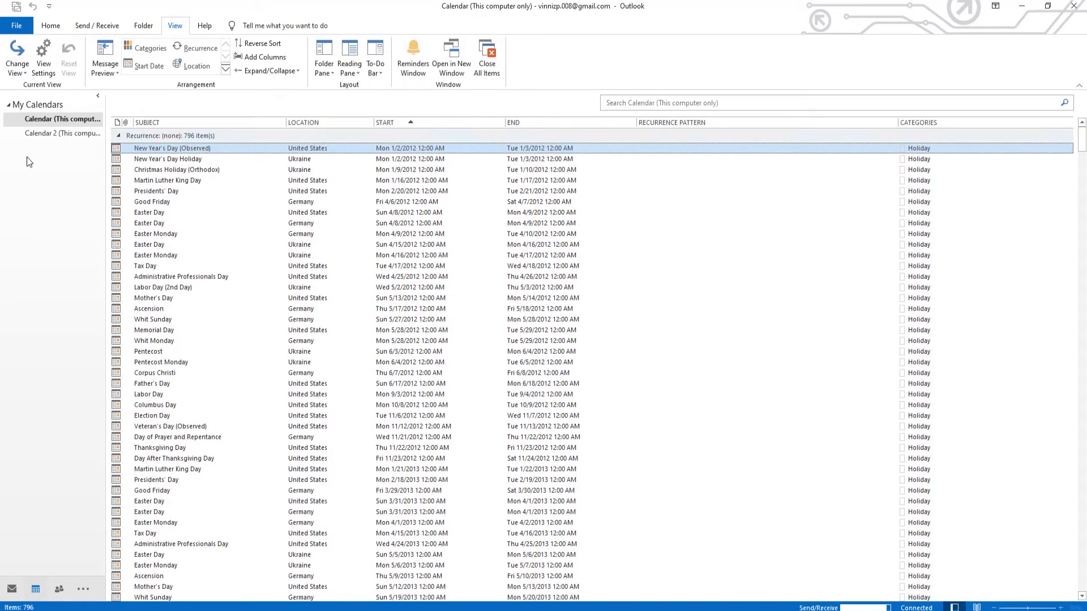
click(63, 133)
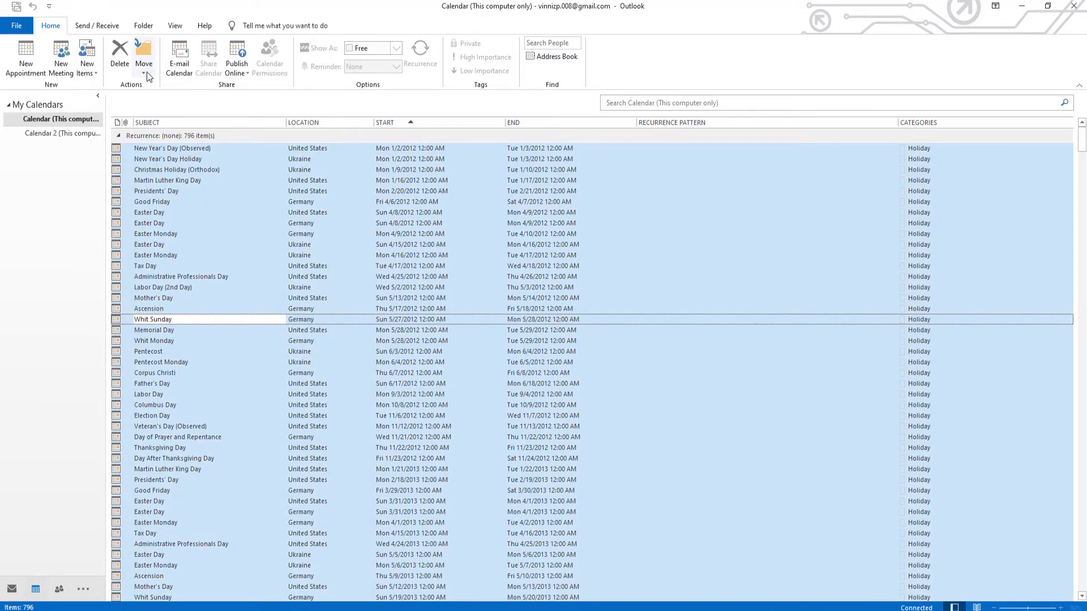
click(143, 71)
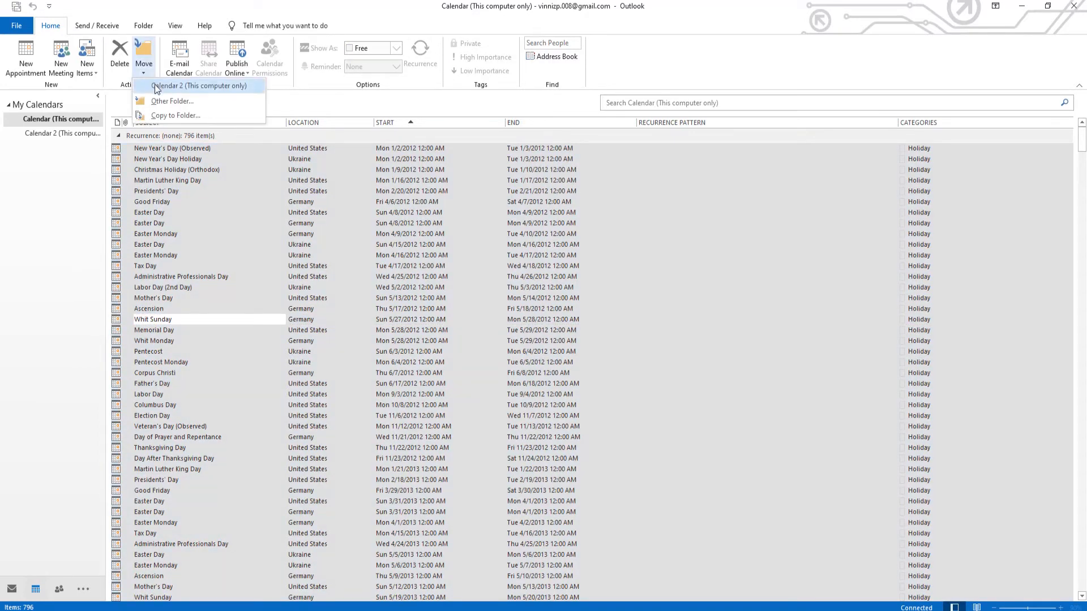
- Copy the selected holiday items into Calendar 2 via Copy to Folder
click(175, 115)
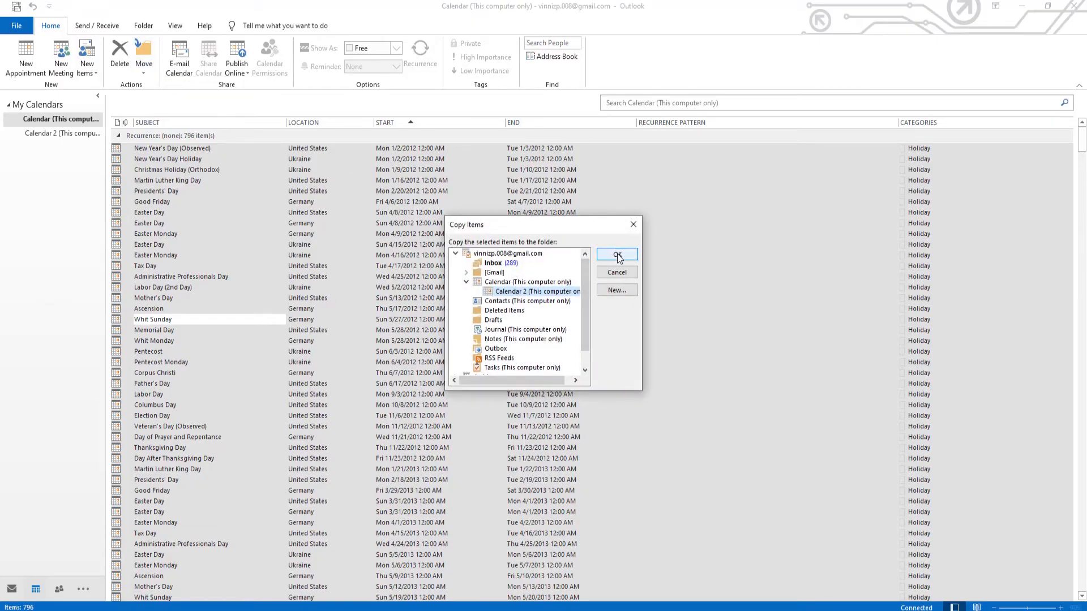
click(616, 254)
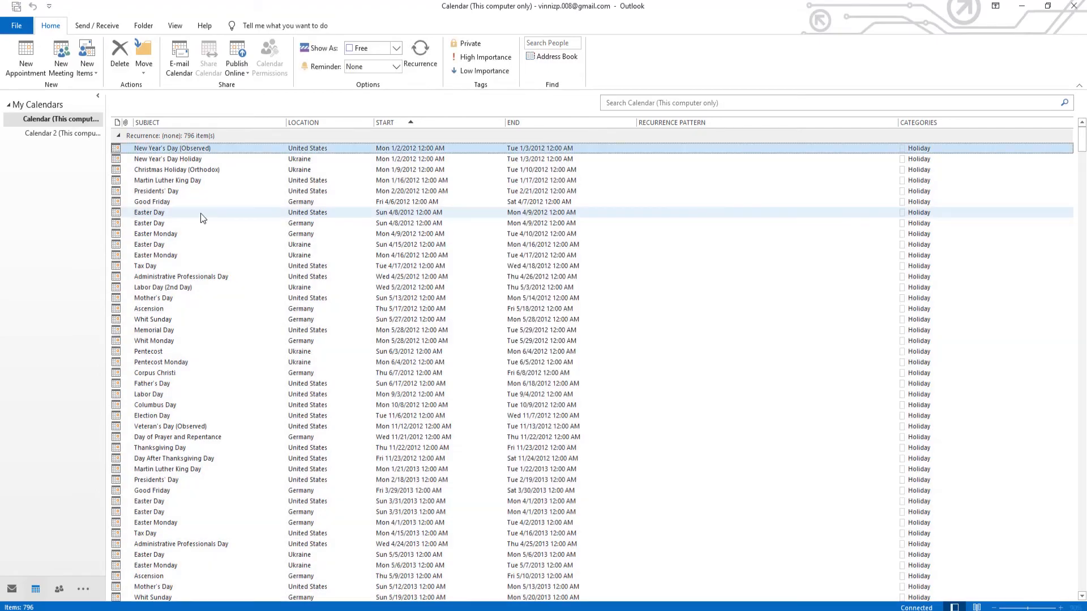
- Return to the month calendar grid and display Calendar 2 beside Calendar
click(175, 25)
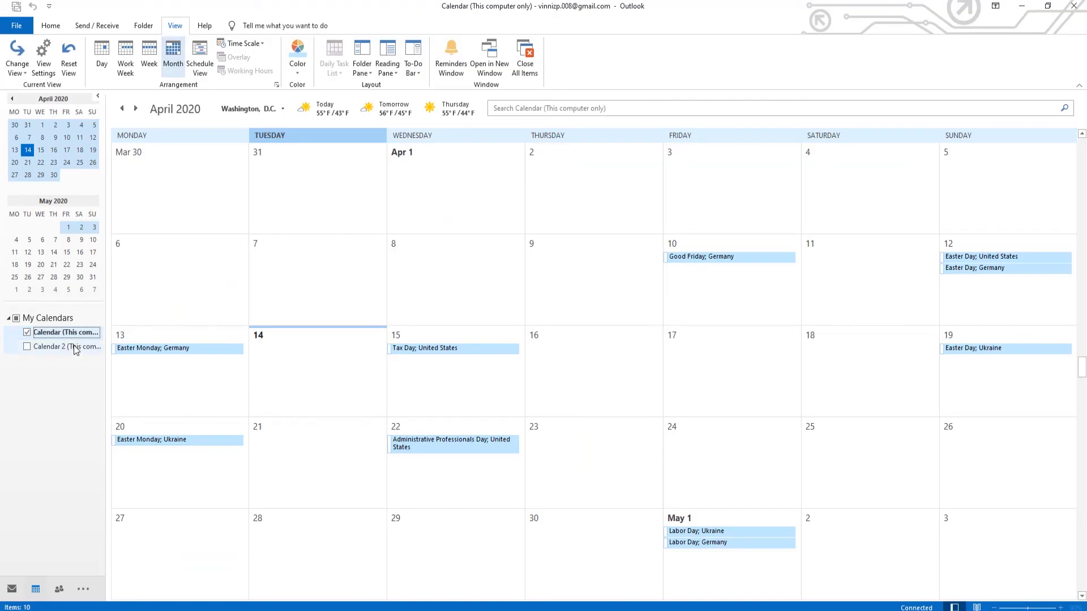
click(26, 347)
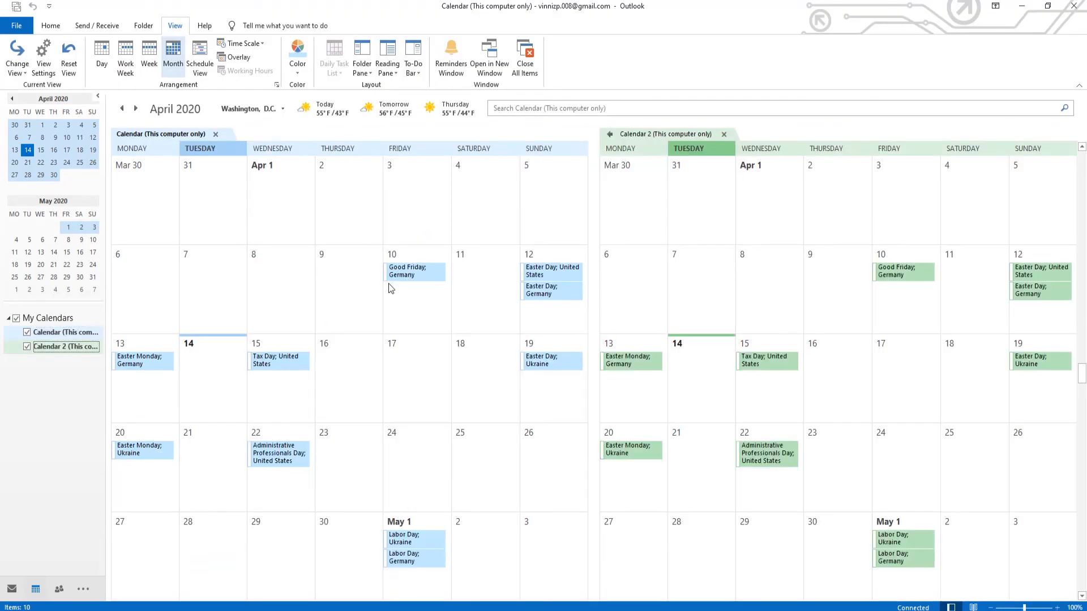
mouse_move(402, 290)
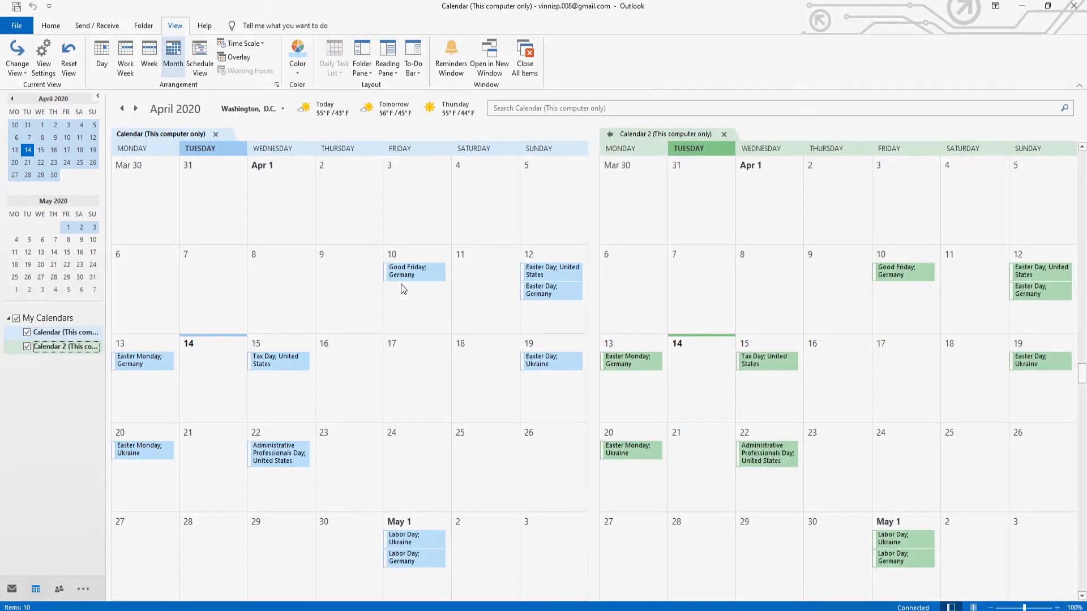